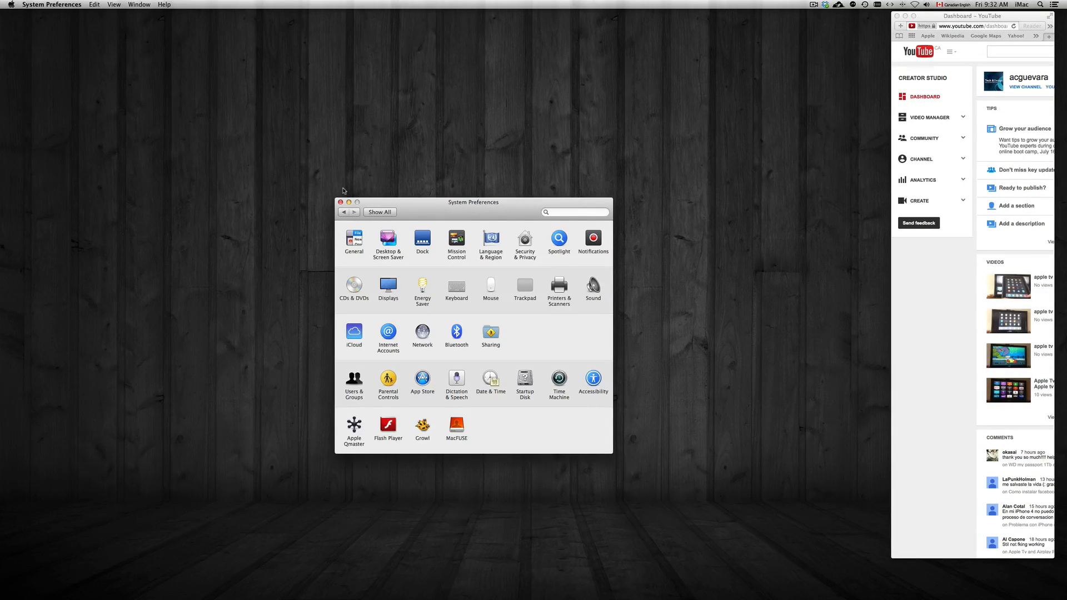
- Bring up System Preferences, briefly visit the Mouse pane, then switch to the Bluetooth pane
drag(473, 202, 517, 100)
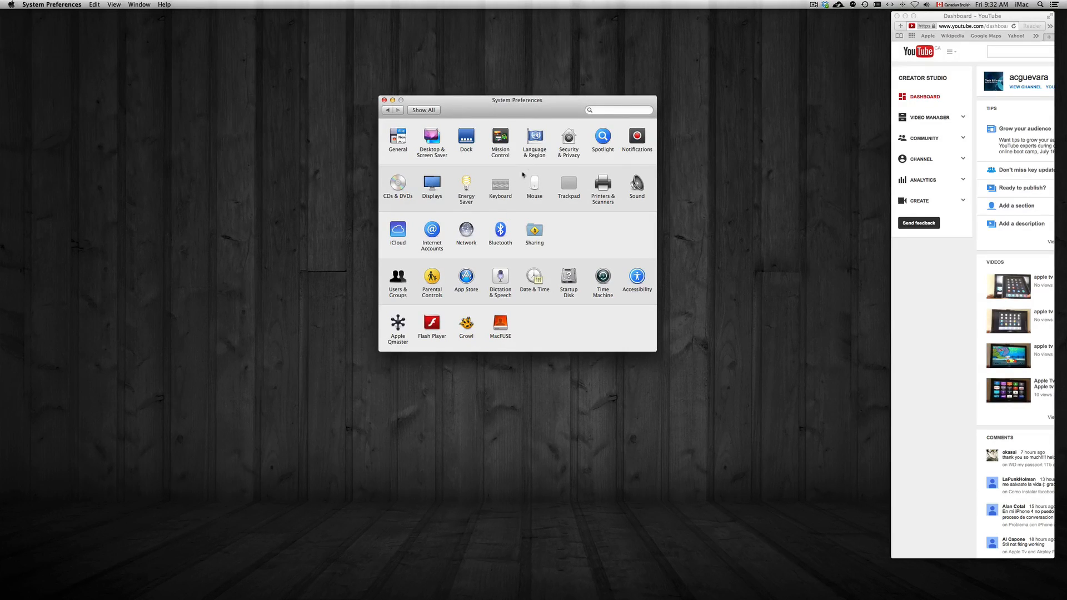
drag(517, 100, 485, 168)
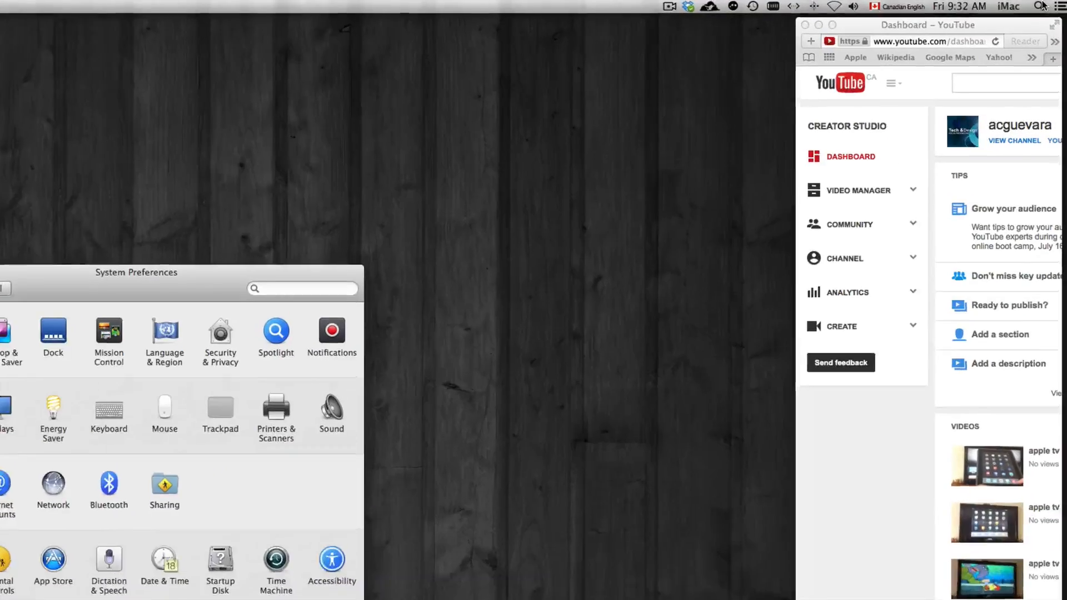
text(scre)
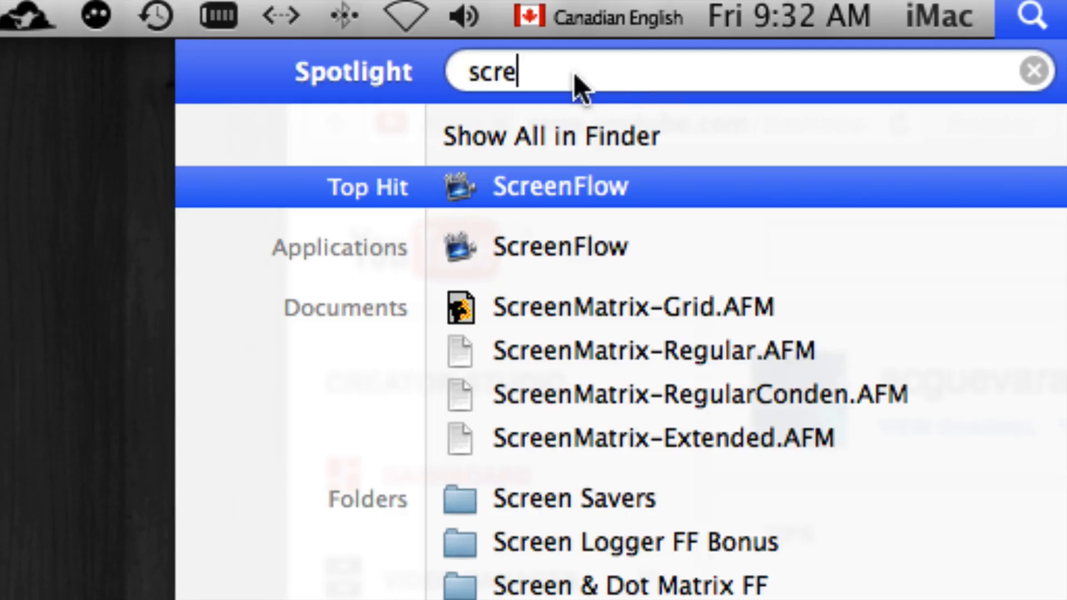
key(BackSpace)
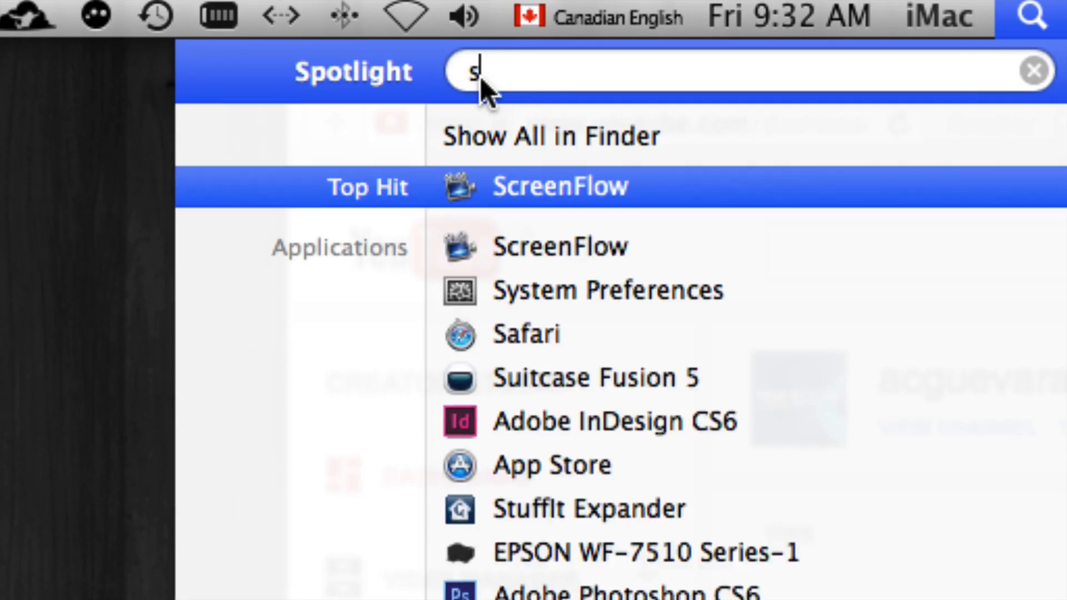
text(yst)
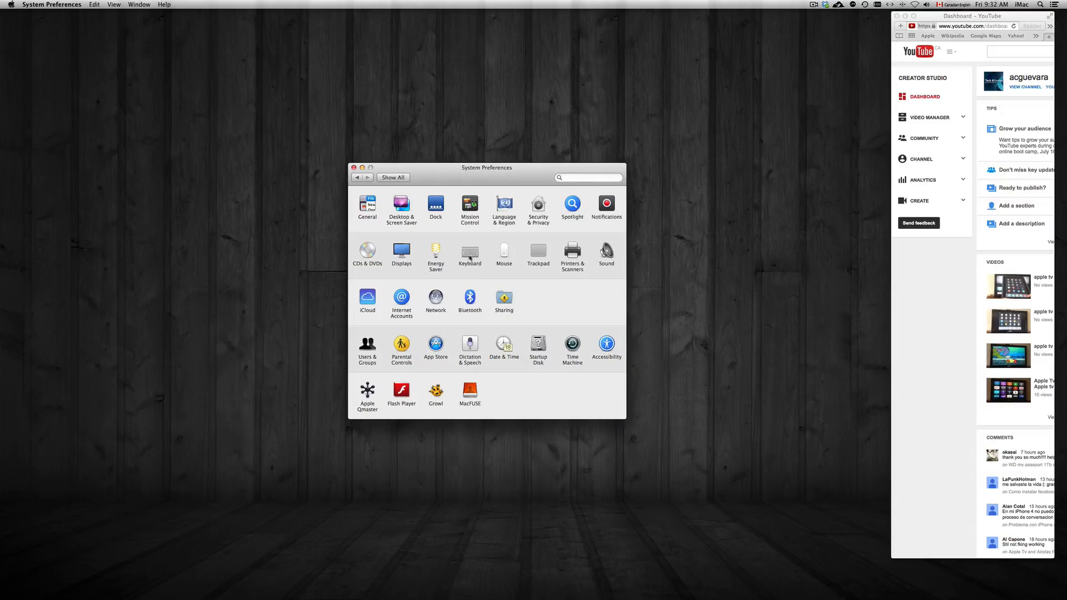
drag(487, 168, 468, 169)
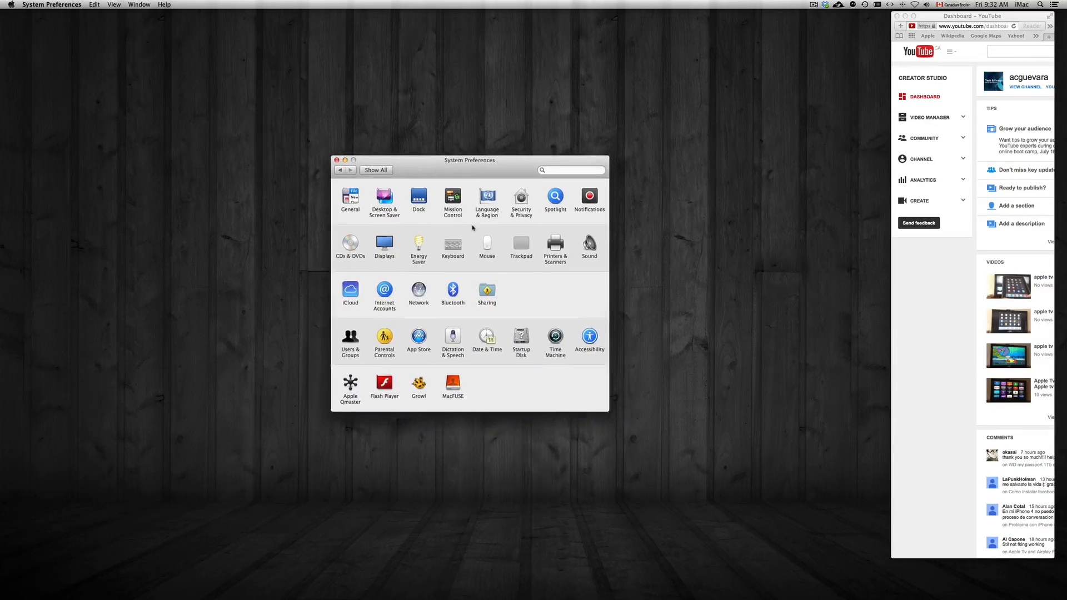
click(487, 243)
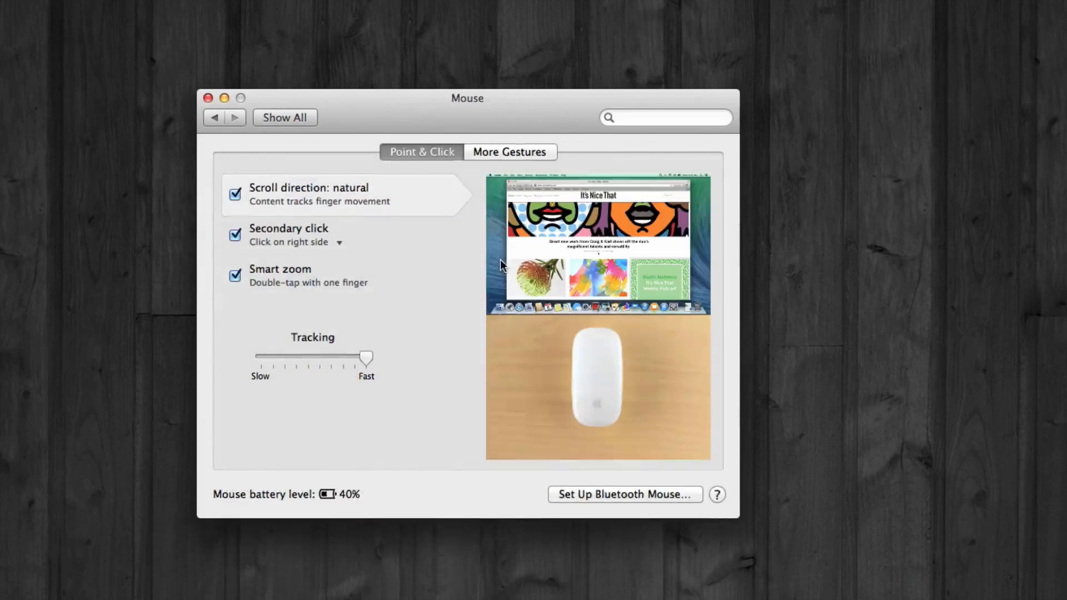
click(509, 153)
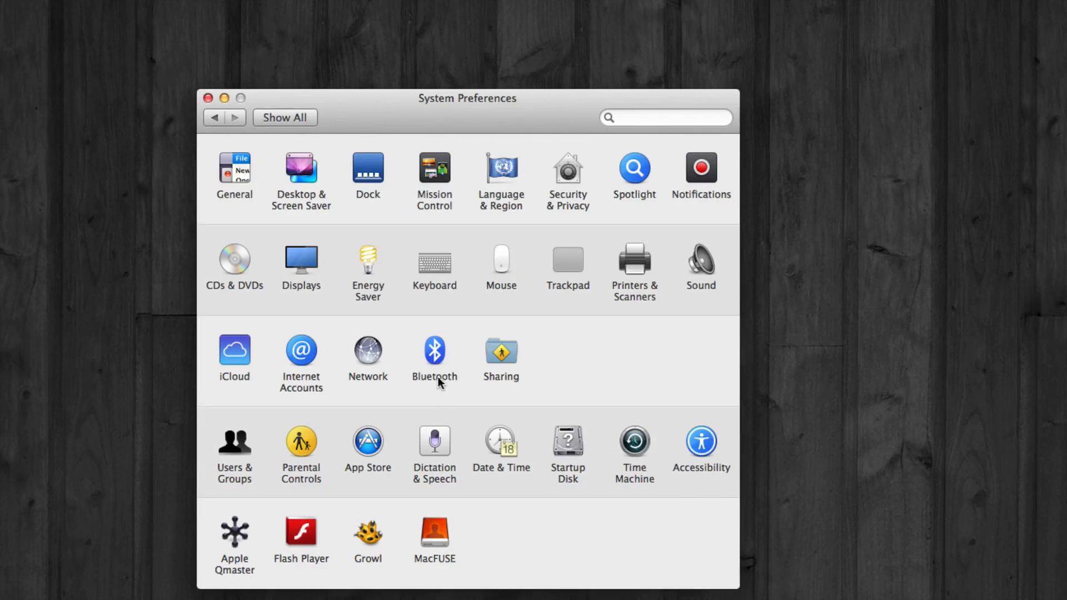
click(434, 352)
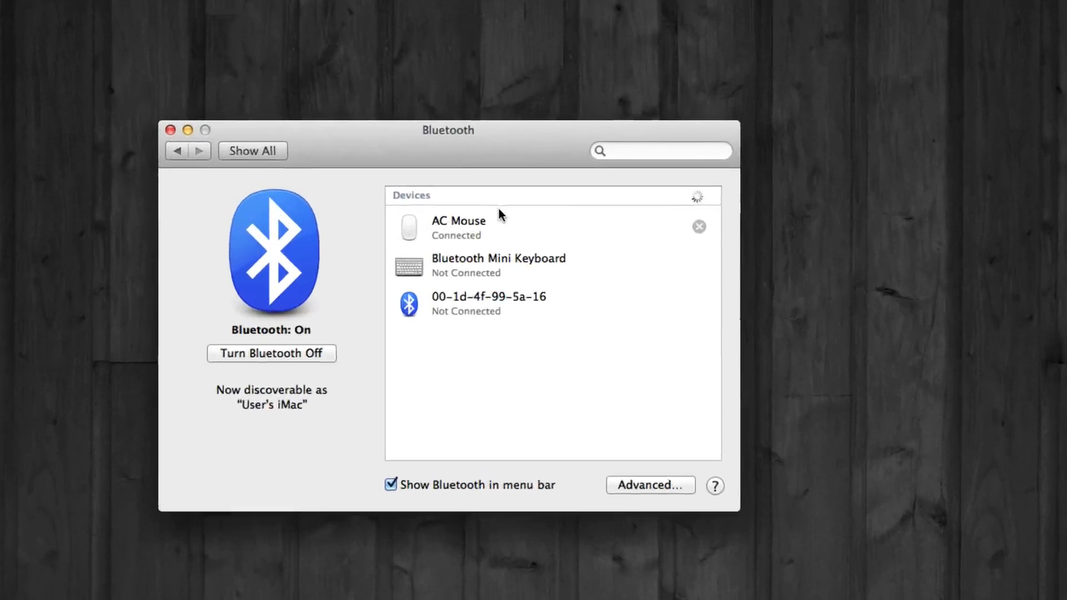
- Rename the connected 'AC Mouse' device to just 'AC' and commit the new name
click(490, 226)
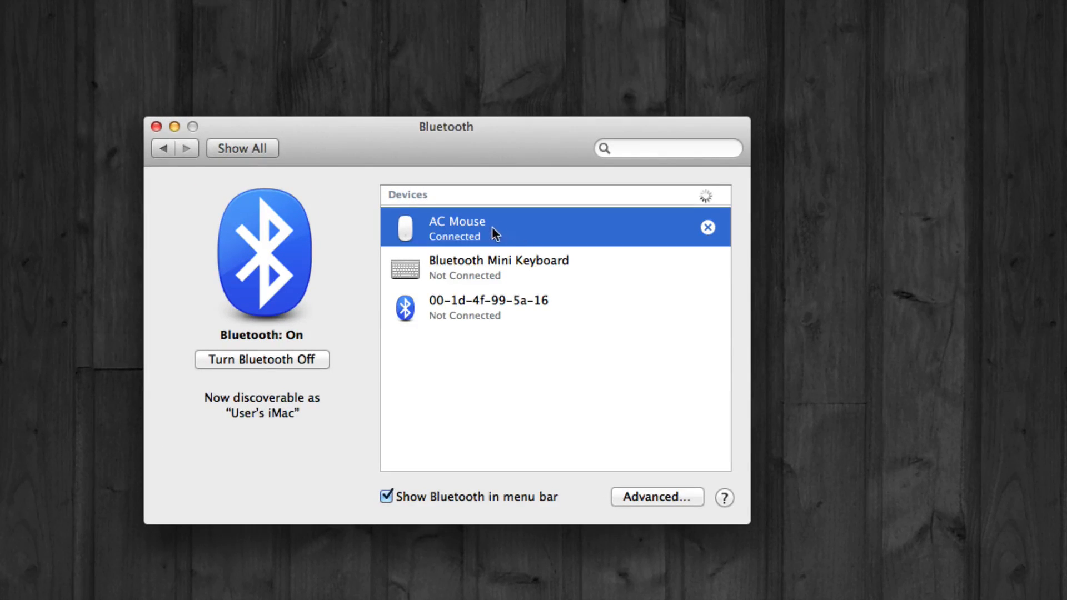
right_click(477, 228)
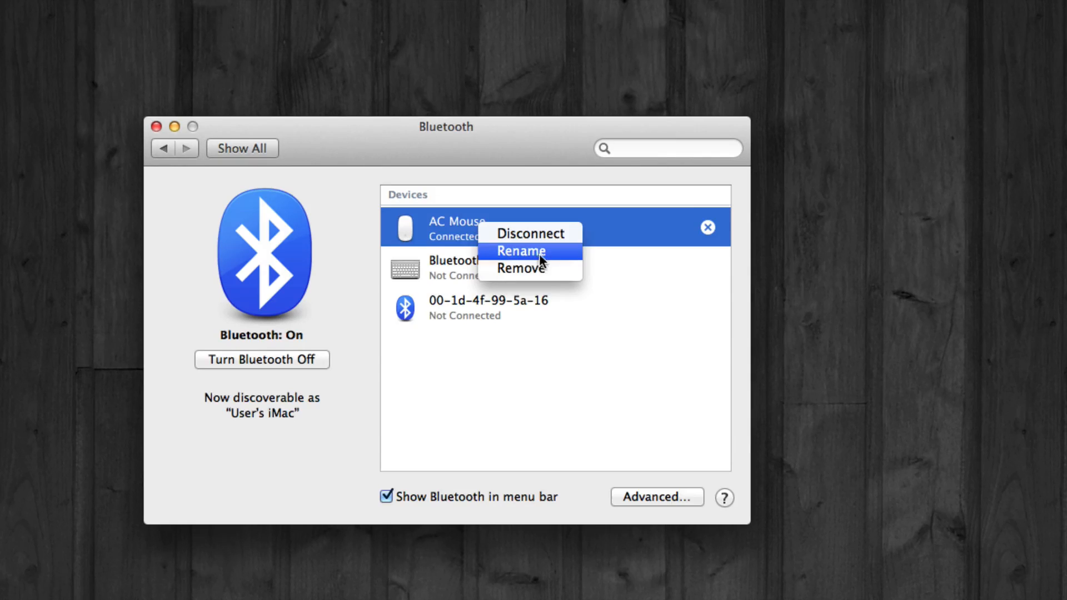
click(520, 251)
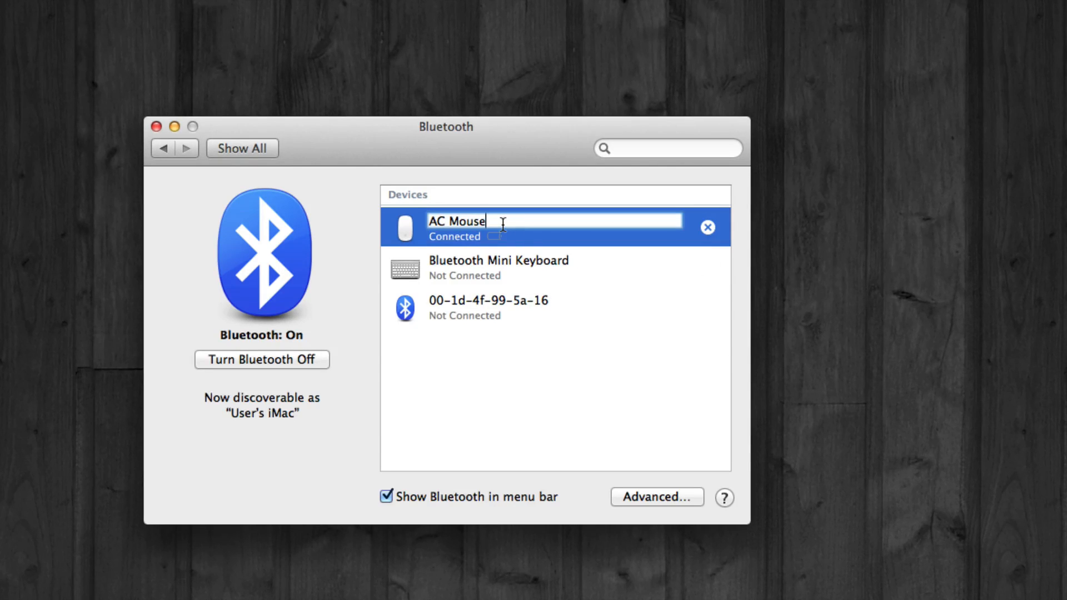
text(eses)
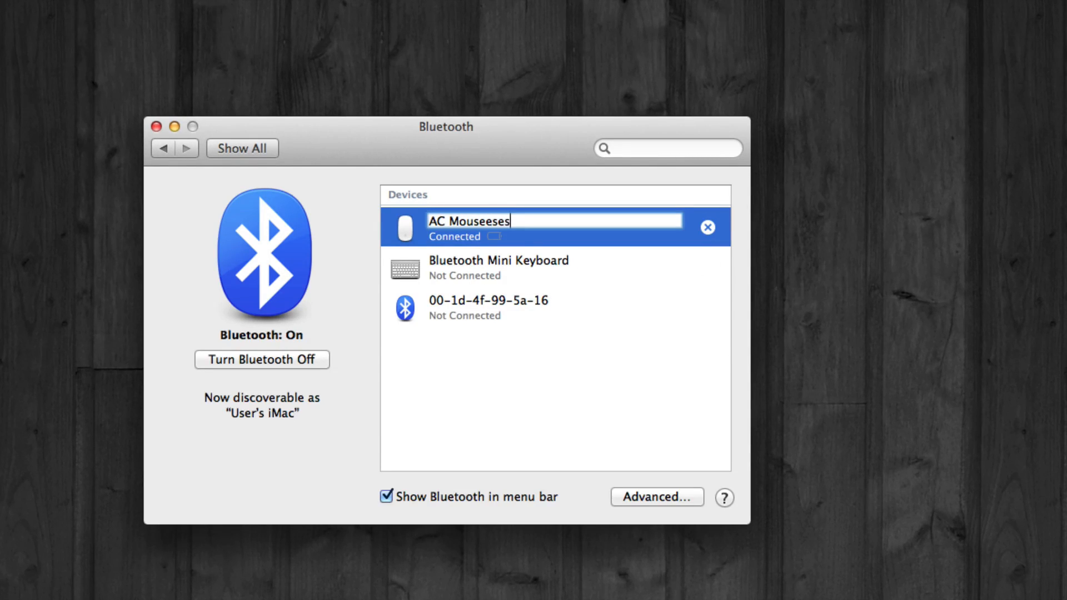
key(Backspace)
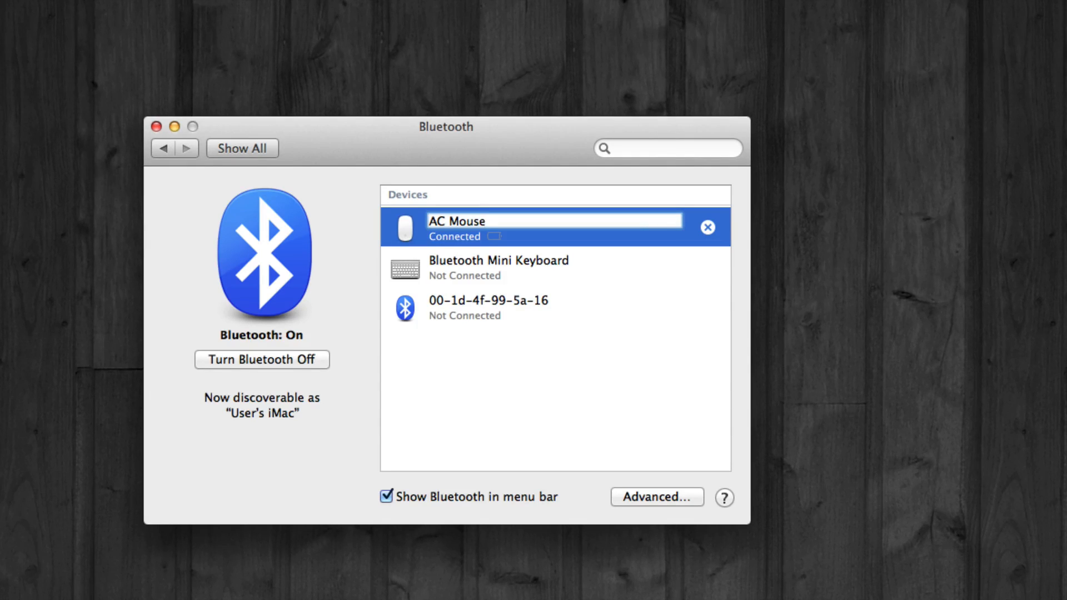
key(Backspace)
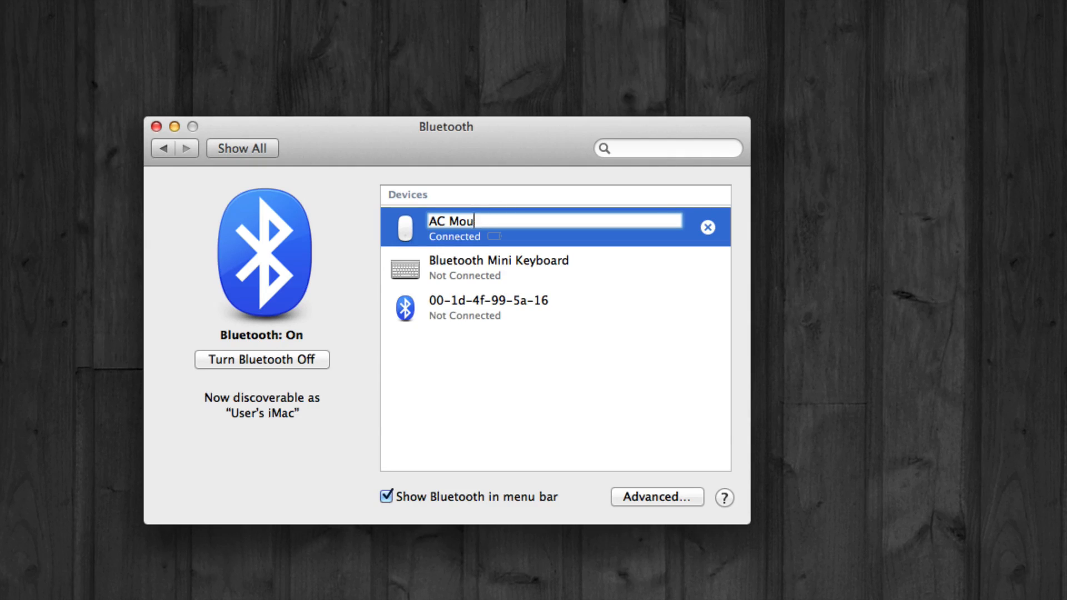
key(BackSpace)
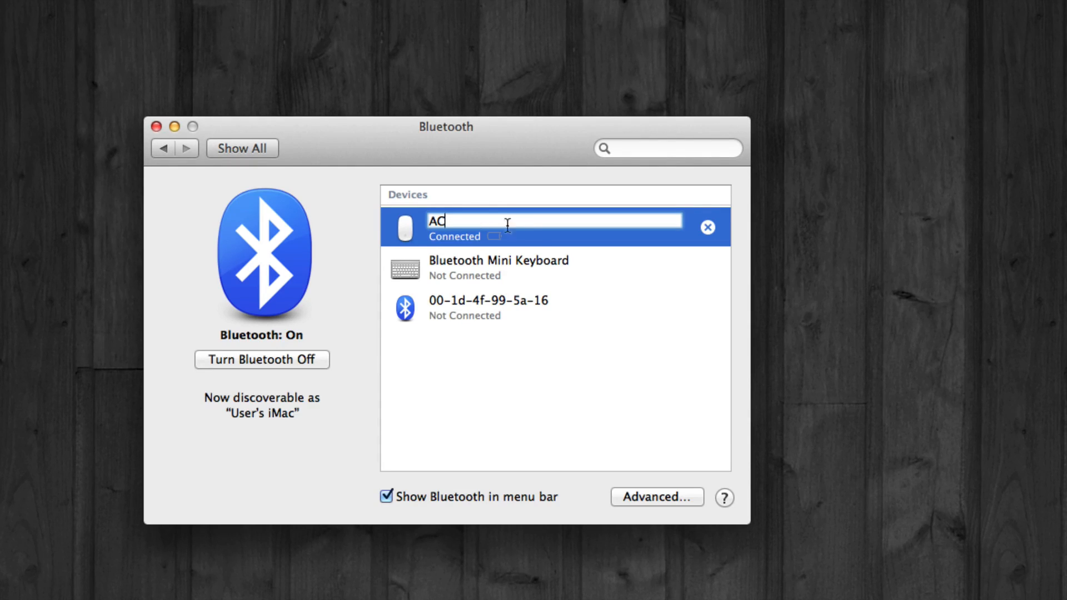
click(498, 267)
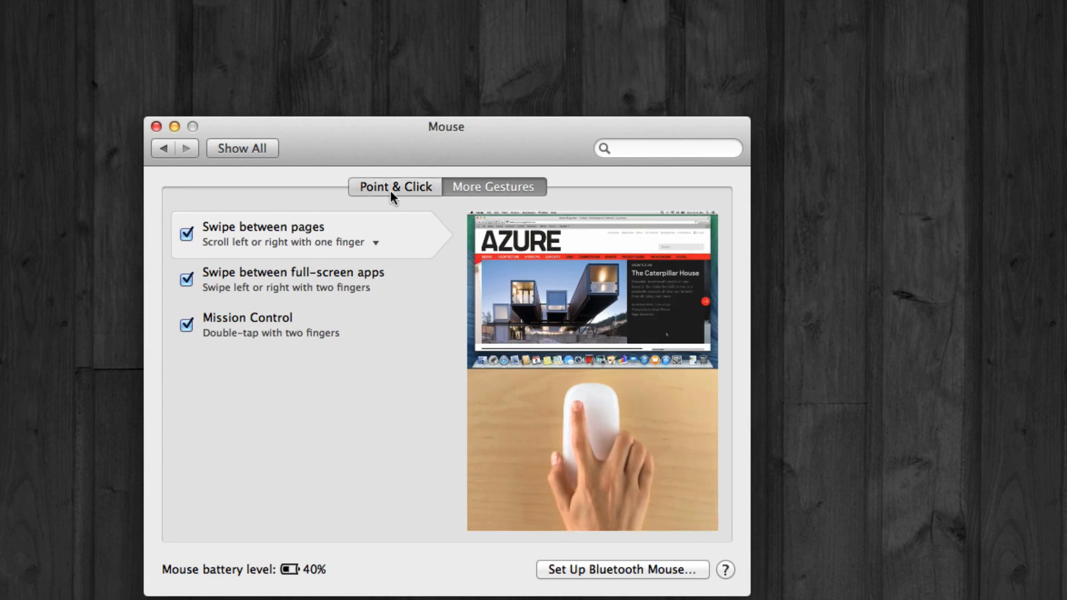
- Enable Secondary click under Point & Click, then return to the full grid of panes
click(394, 187)
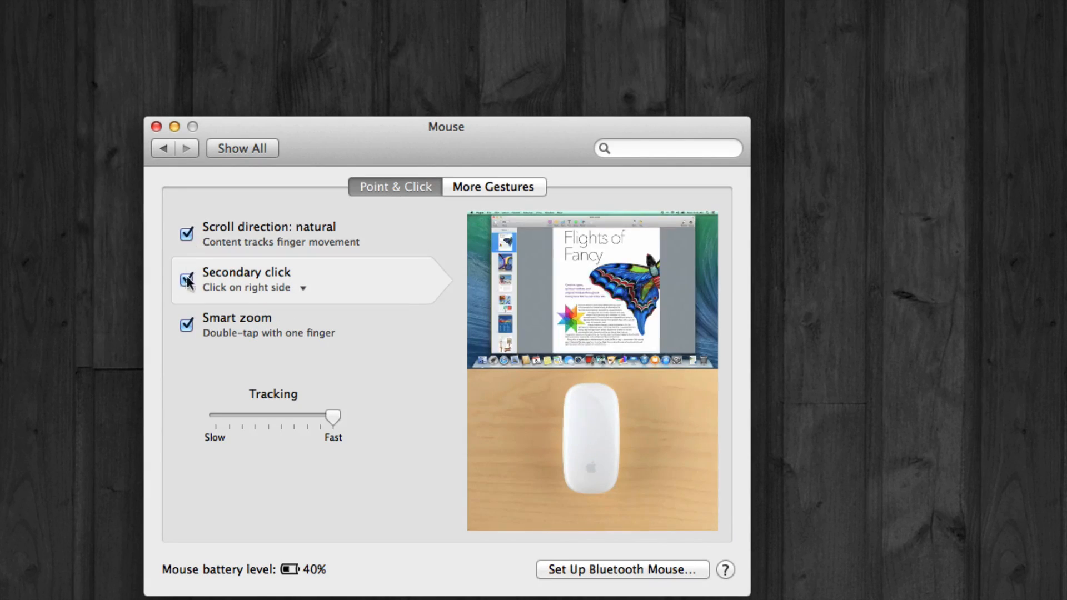
click(187, 280)
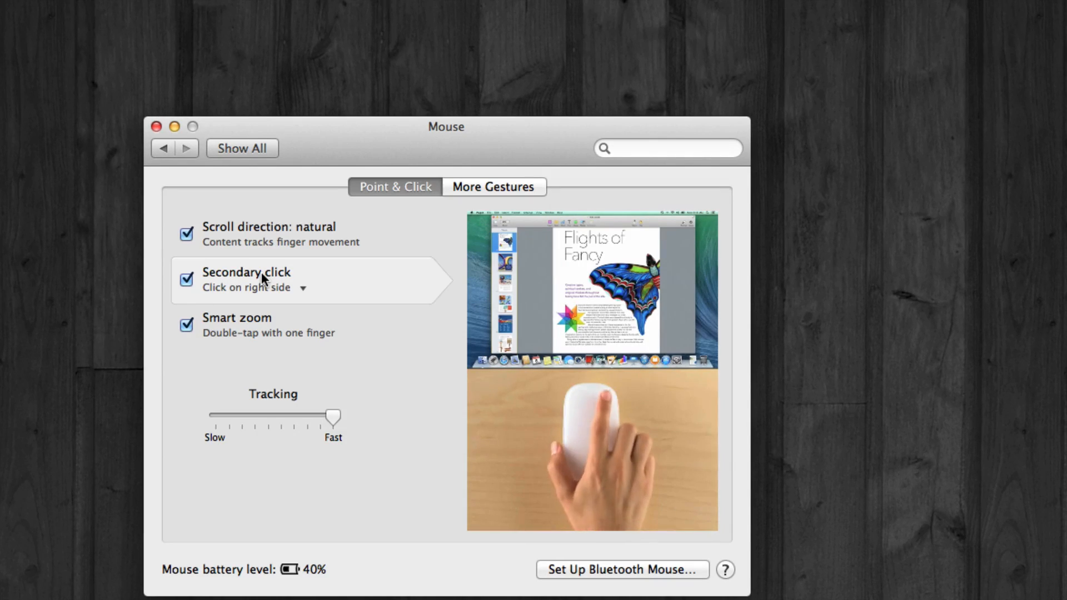
click(241, 148)
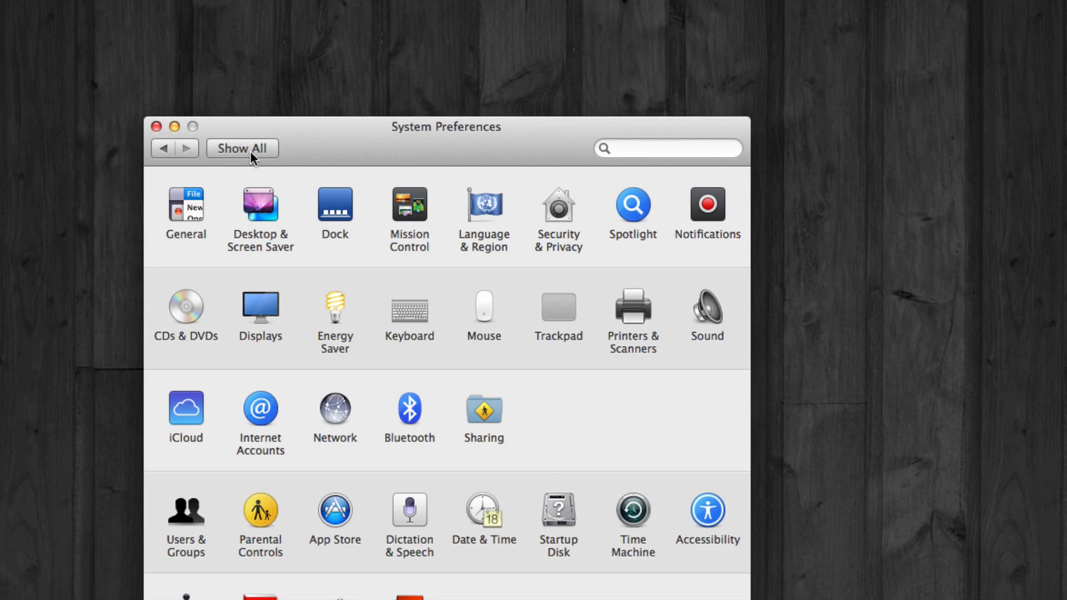
mouse_move(380, 266)
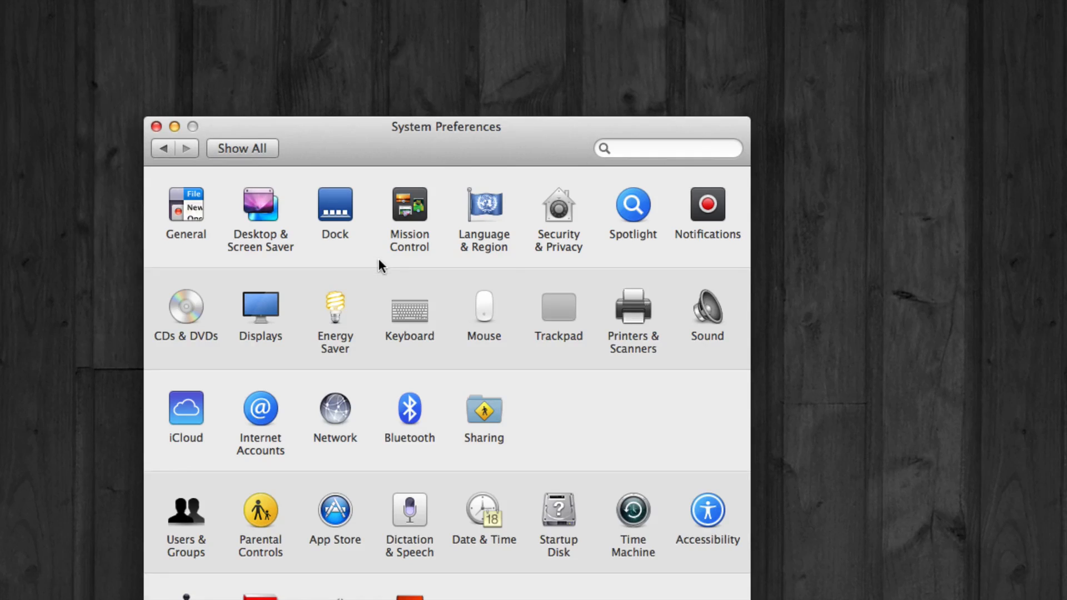